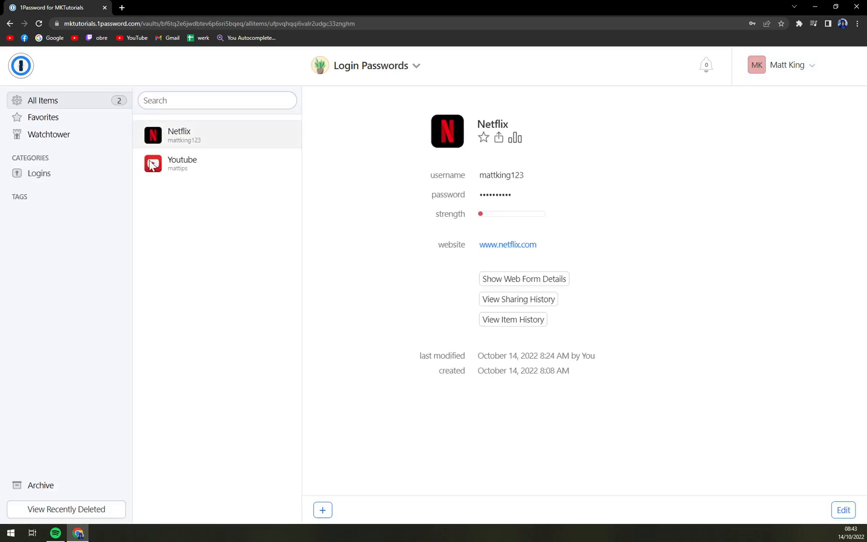
- Show the Youtube login item's details in place of the Netflix item
{"action": "left_click", "coordinate": [182, 163]}
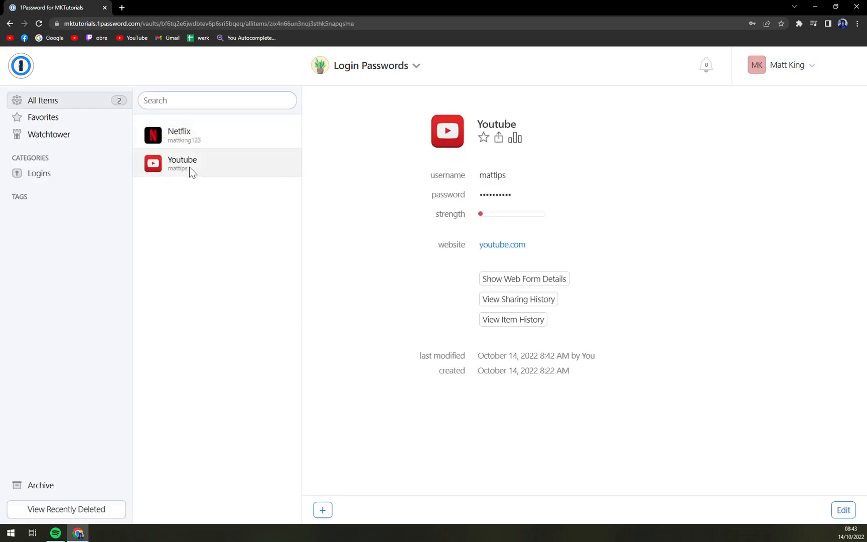
{"action": "mouse_move", "coordinate": [197, 198]}
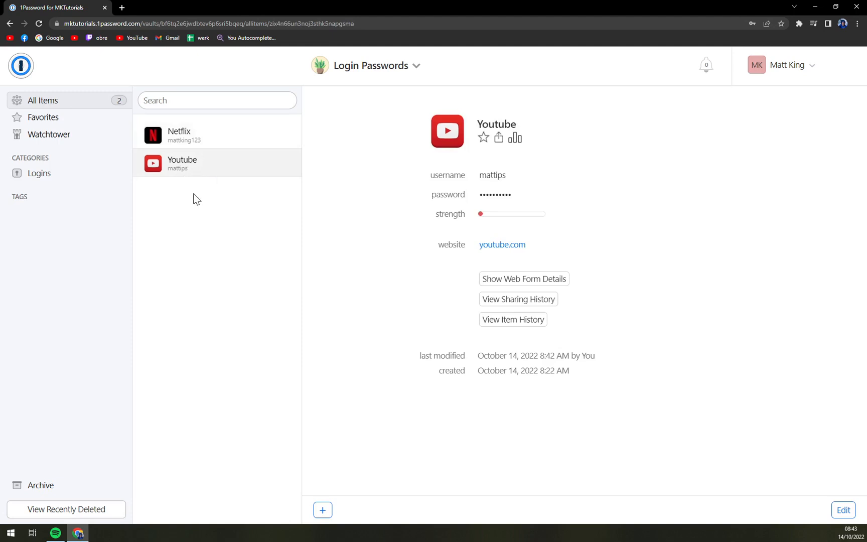
{"action": "mouse_move", "coordinate": [184, 286]}
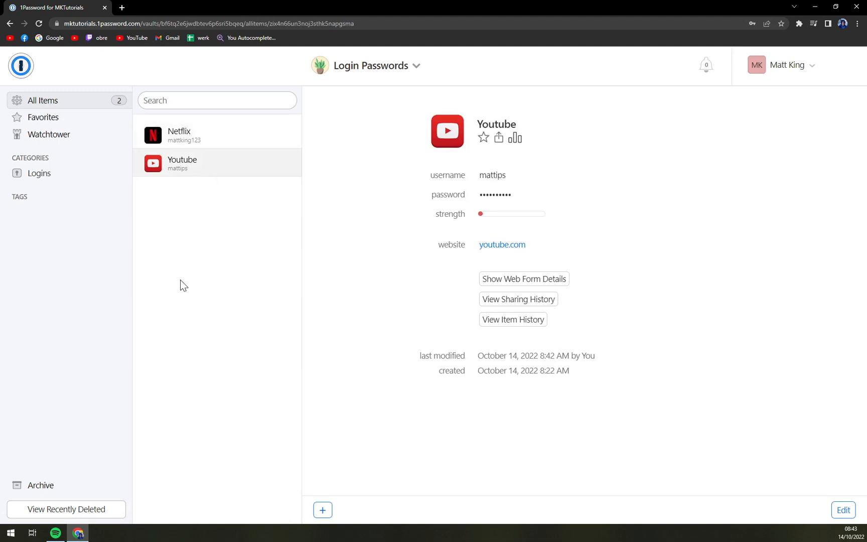
{"action": "mouse_move", "coordinate": [307, 242]}
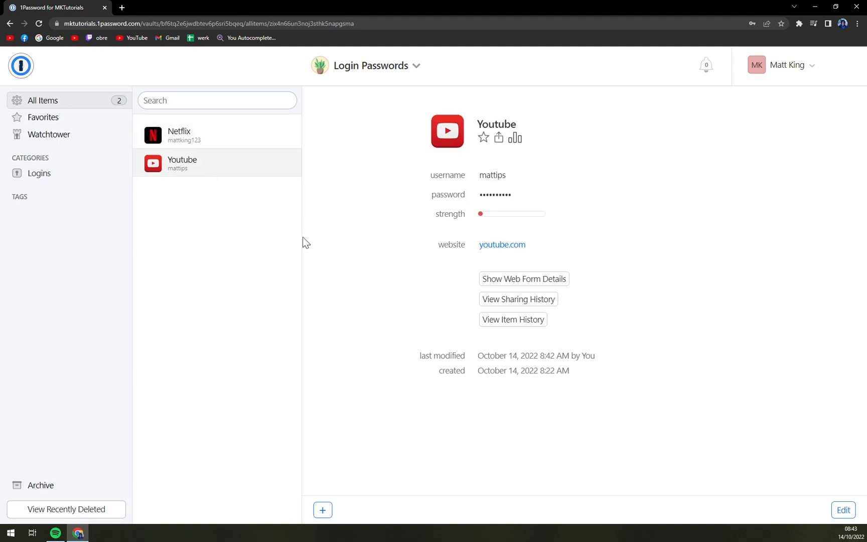
{"action": "mouse_move", "coordinate": [479, 133]}
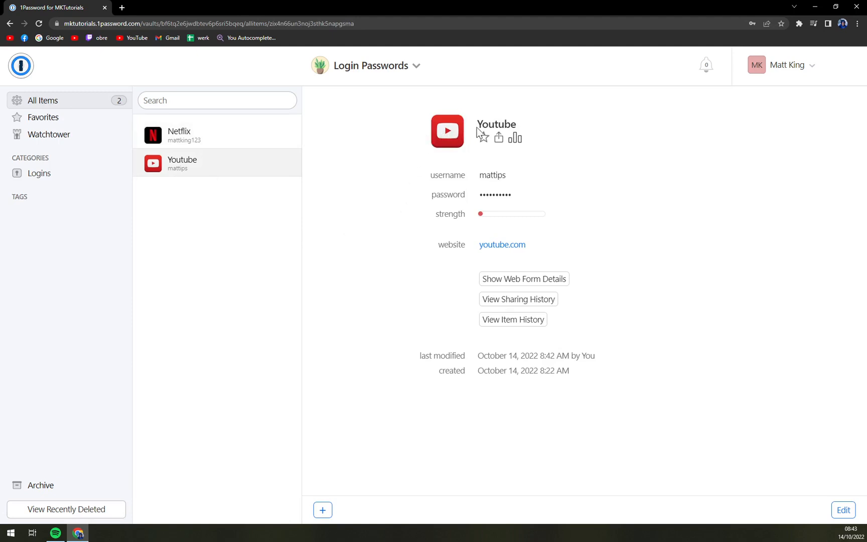
{"action": "mouse_move", "coordinate": [477, 130]}
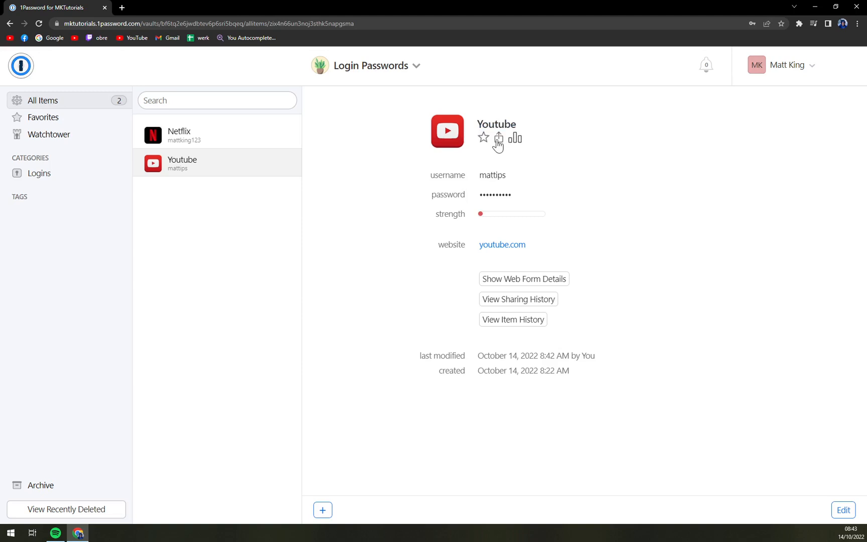
- Configure the Youtube share: anyone with the link, 7-day expiry, viewable only 1 time
{"action": "left_click", "coordinate": [498, 139]}
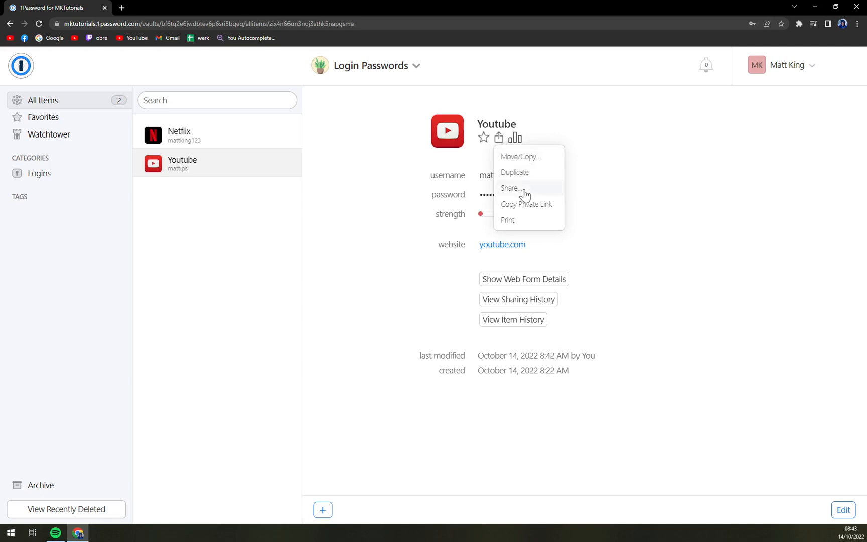
{"action": "left_click", "coordinate": [509, 188]}
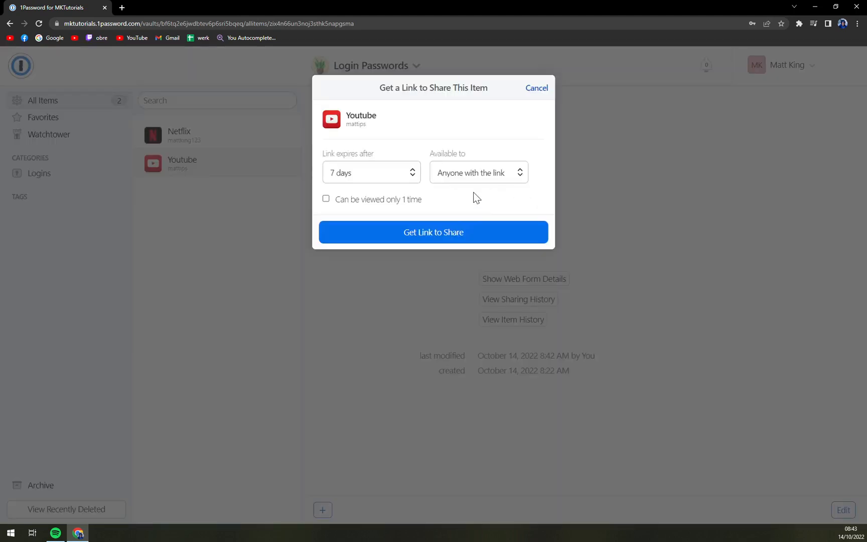
{"action": "mouse_move", "coordinate": [370, 165]}
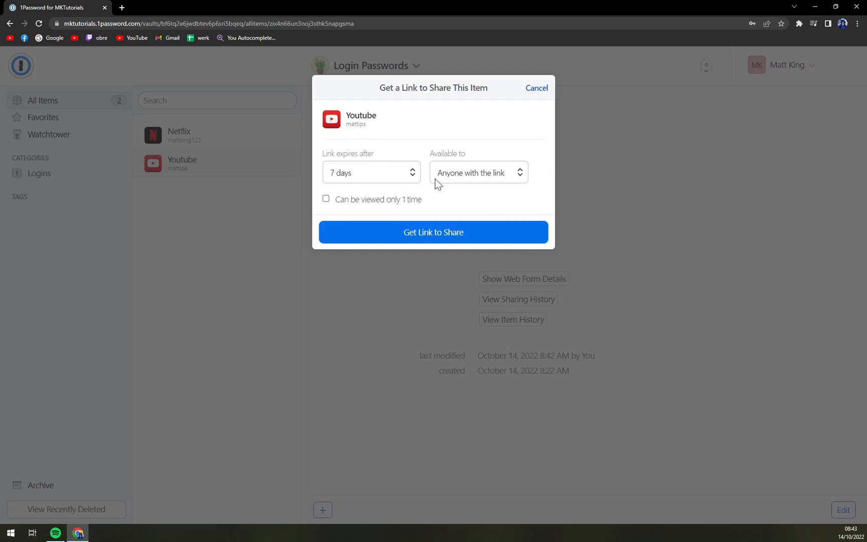
{"action": "left_click", "coordinate": [477, 172]}
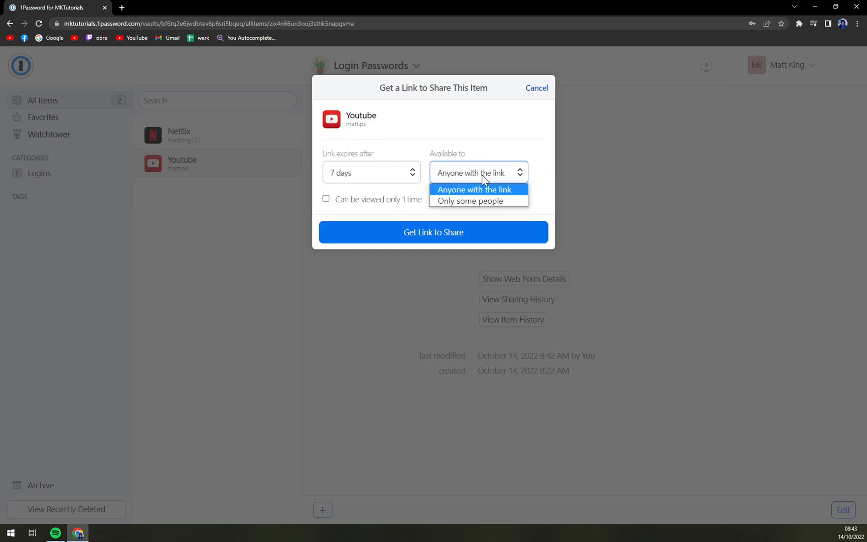
{"action": "left_click", "coordinate": [476, 189]}
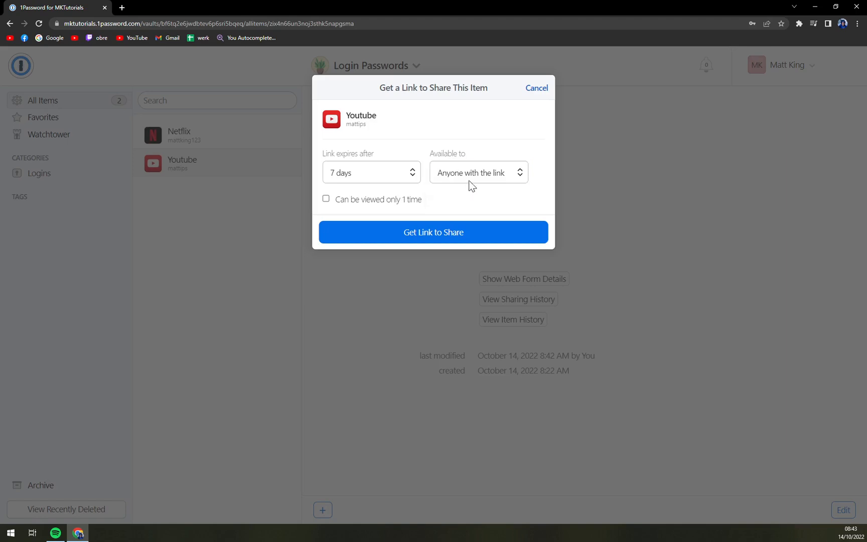
{"action": "left_click", "coordinate": [478, 172]}
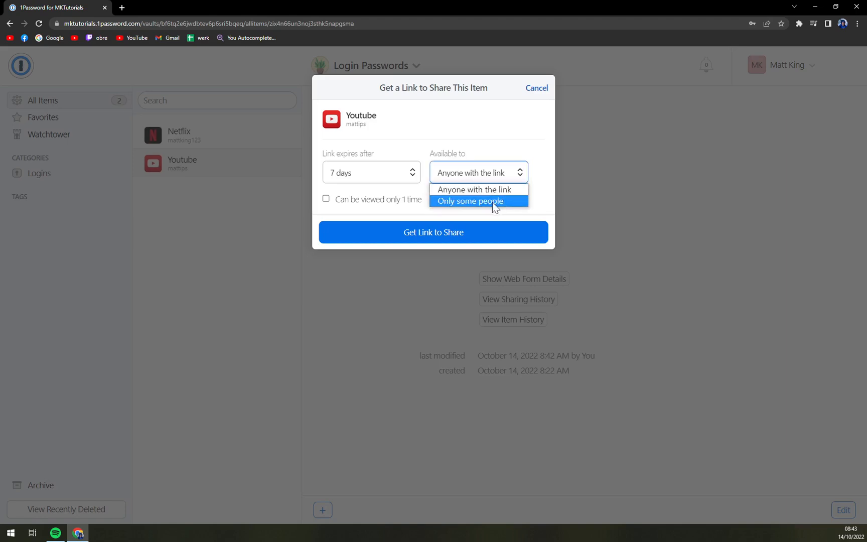
{"action": "left_click", "coordinate": [477, 188]}
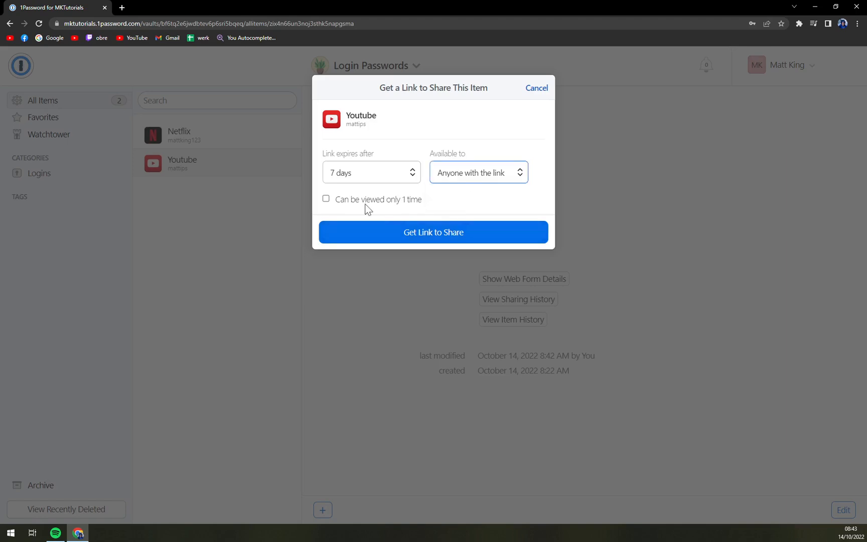
{"action": "left_click", "coordinate": [326, 199]}
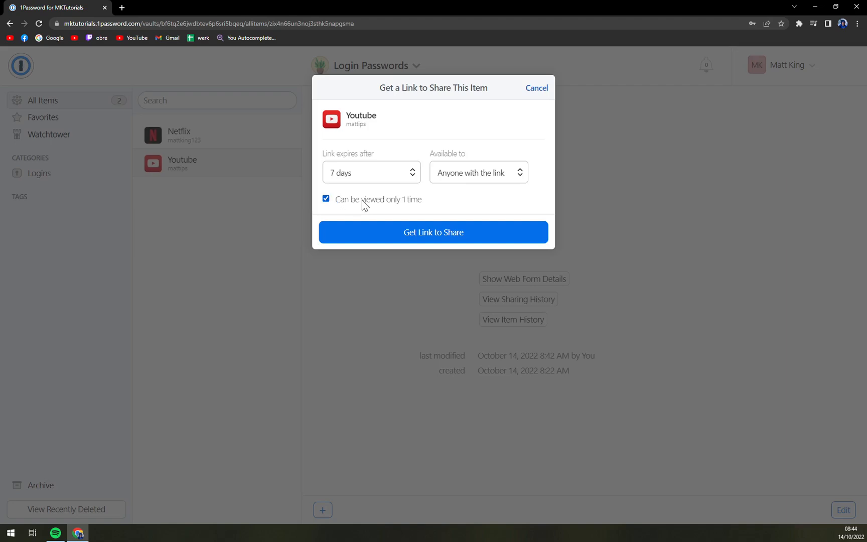
- Generate the share link, copy it, and switch to the browser where it opens
{"action": "left_click", "coordinate": [433, 232]}
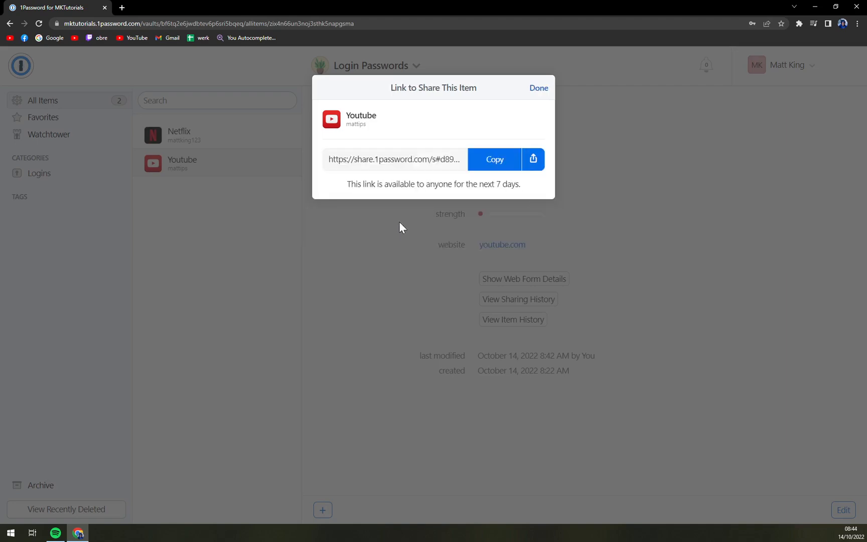
{"action": "left_click", "coordinate": [494, 160]}
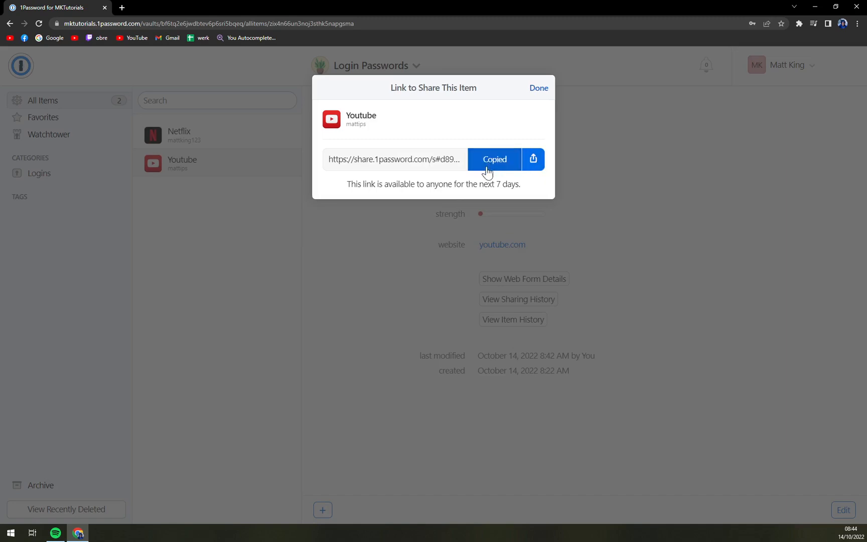
{"action": "left_click", "coordinate": [228, 7]}
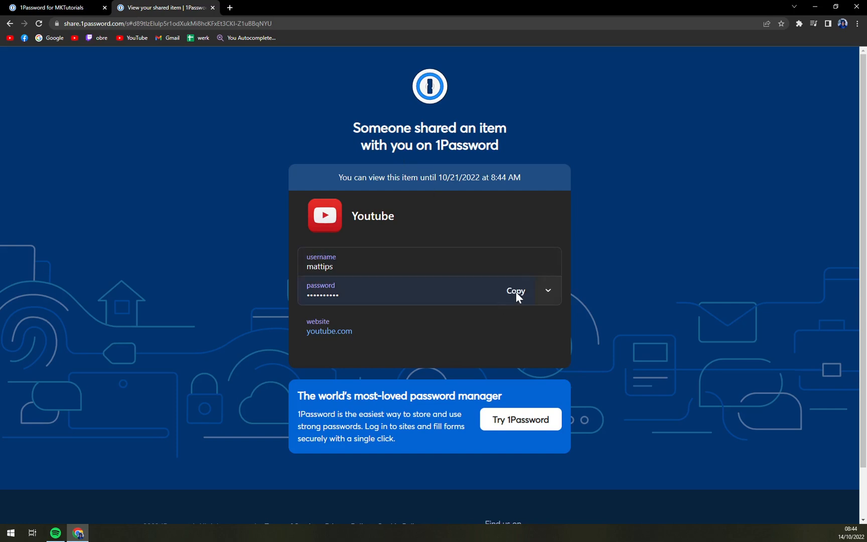
- Reveal the shared Youtube password as plain text, then conceal it again
{"action": "left_click", "coordinate": [548, 291]}
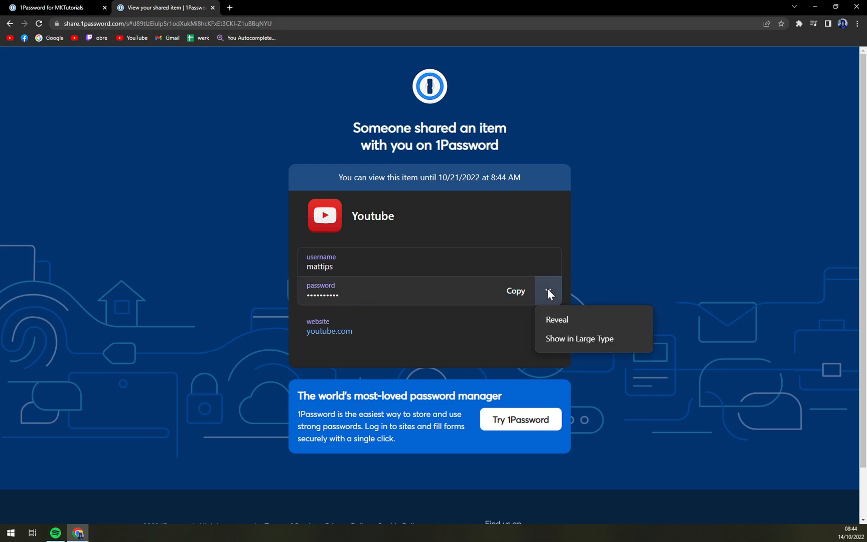
{"action": "left_click", "coordinate": [557, 319]}
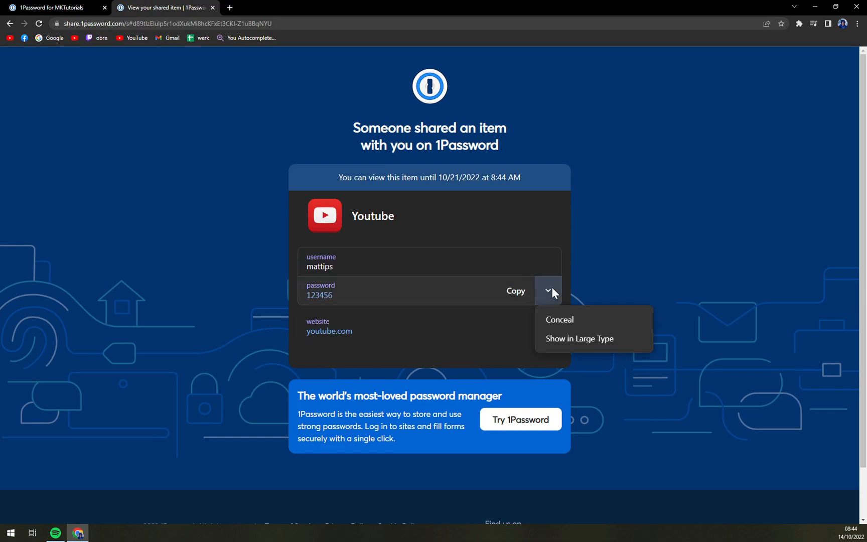
{"action": "left_click", "coordinate": [580, 338]}
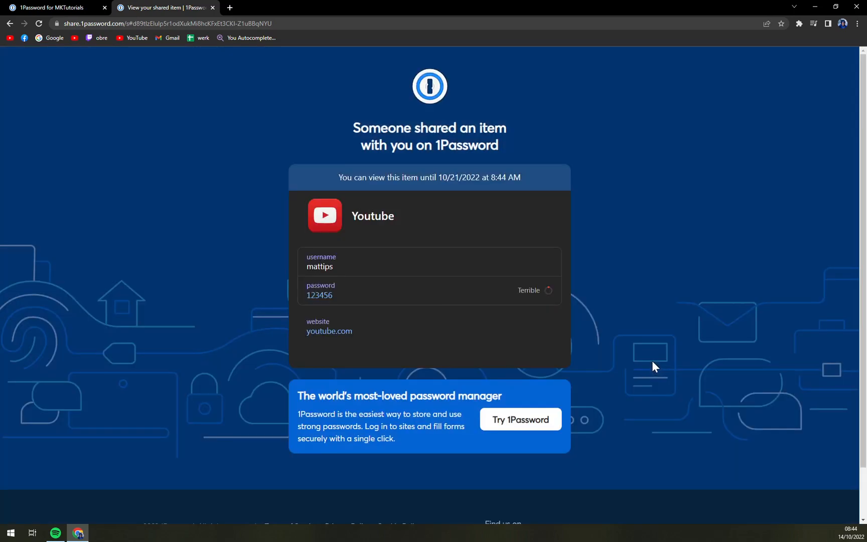
{"action": "left_click", "coordinate": [548, 290]}
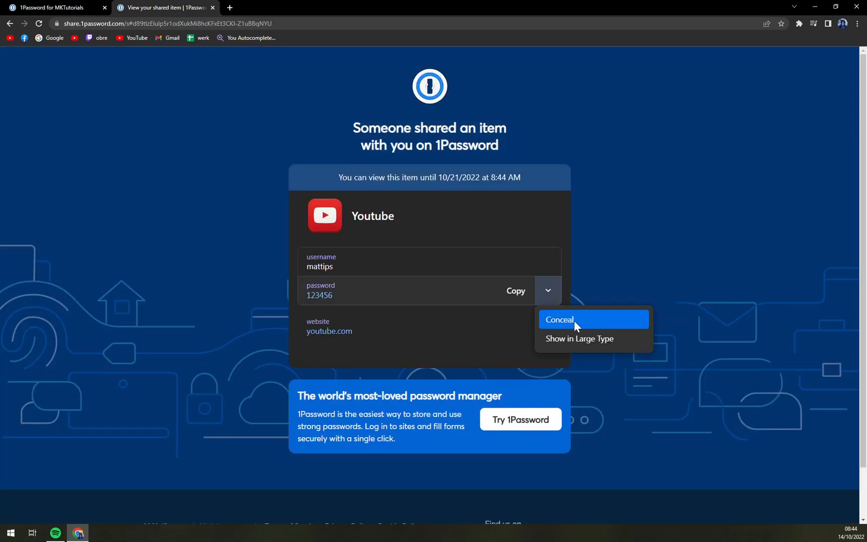
{"action": "left_click", "coordinate": [559, 320]}
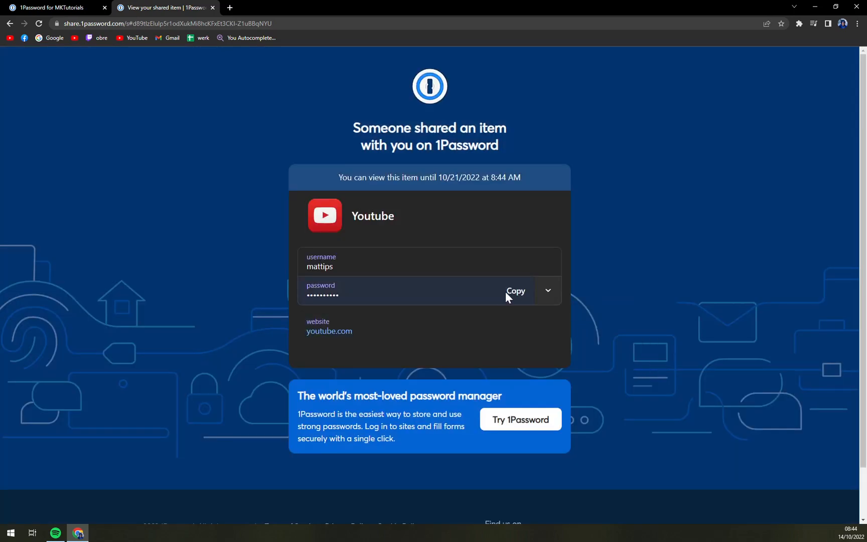
{"action": "left_click", "coordinate": [339, 7]}
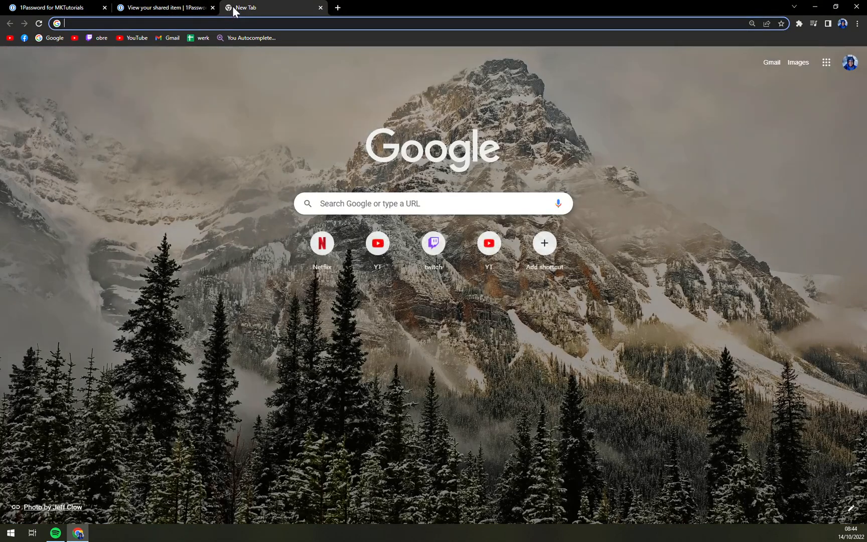
{"action": "left_click", "coordinate": [162, 7]}
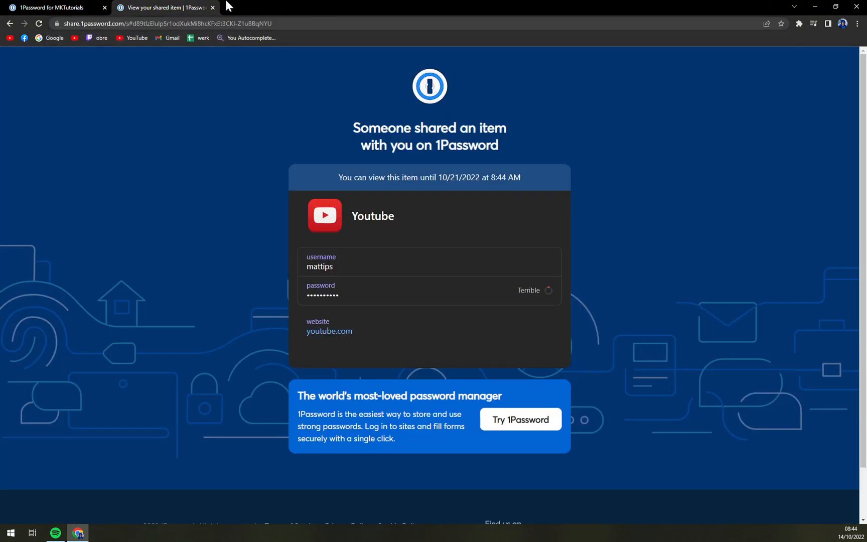